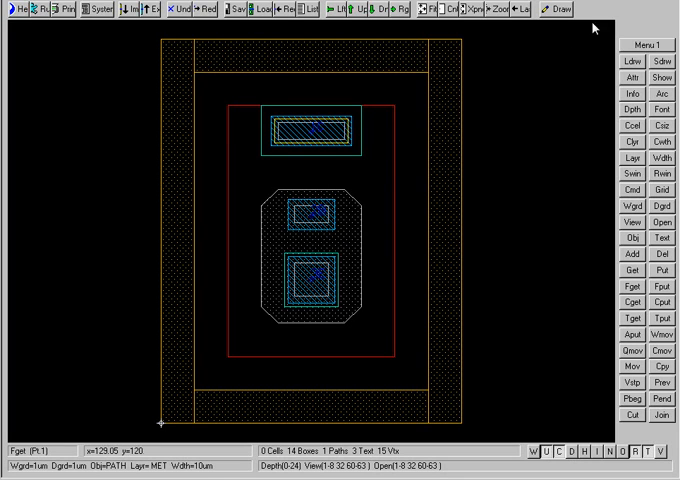
mouse_move(518, 190)
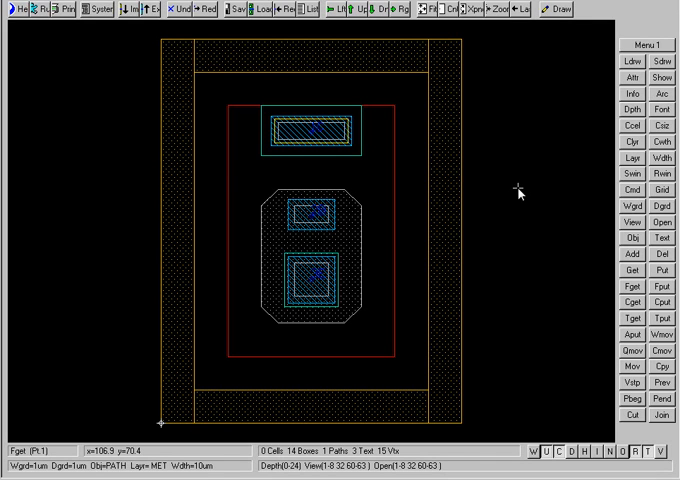
- Open the View Table of layer visibility for the NPN layout
left_click(632, 220)
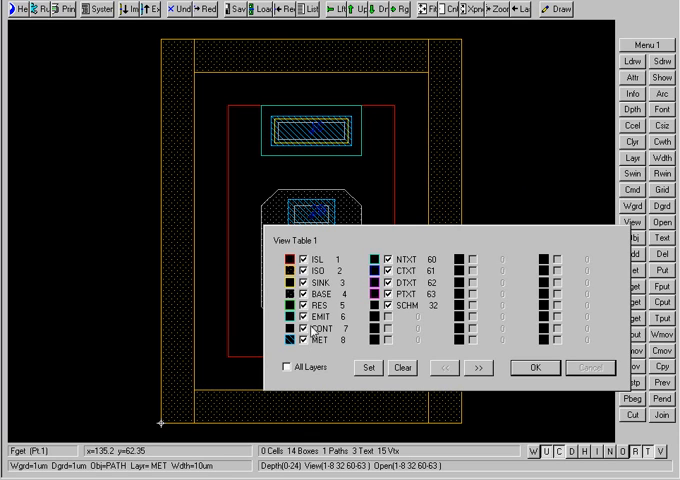
mouse_move(236, 296)
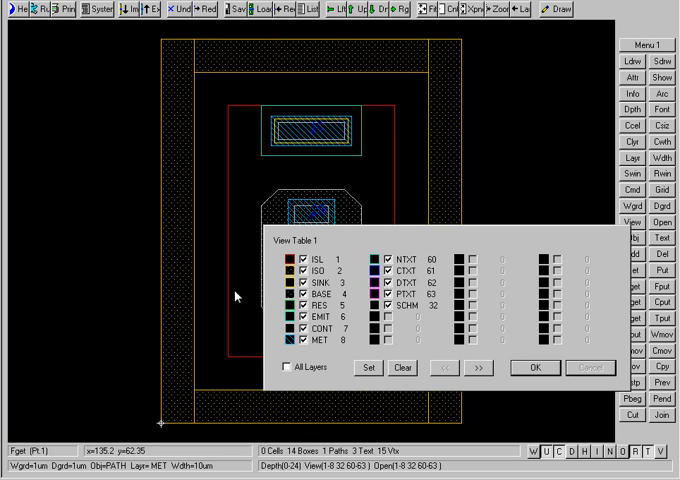
mouse_move(238, 296)
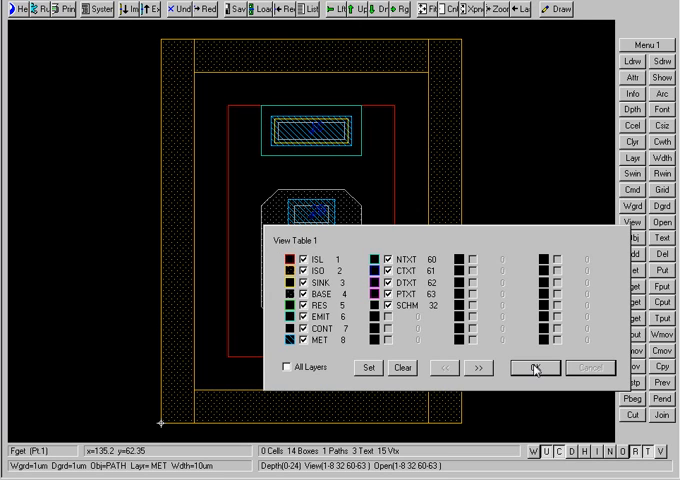
- Check a single layer in the Layer Table and apply it, leaving three hatched rectangles
left_click(530, 368)
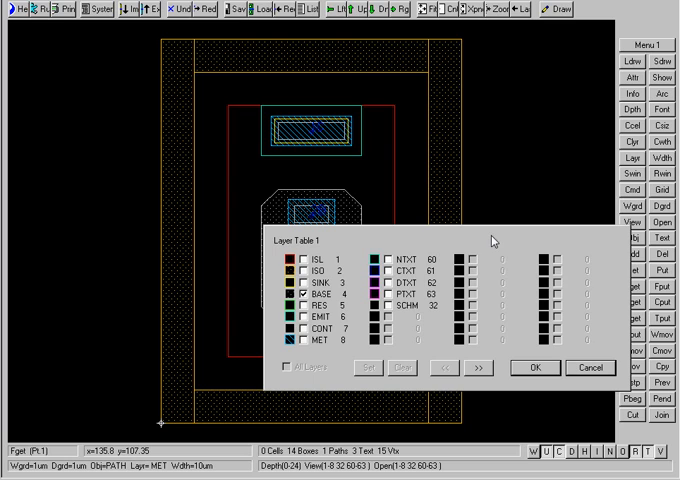
left_click(300, 340)
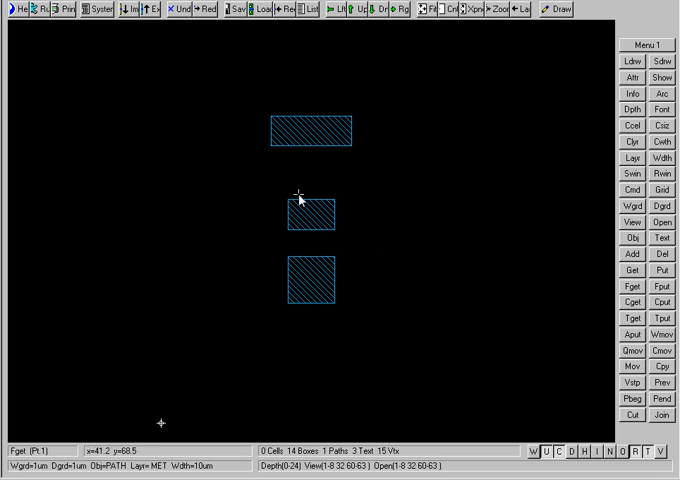
mouse_move(382, 144)
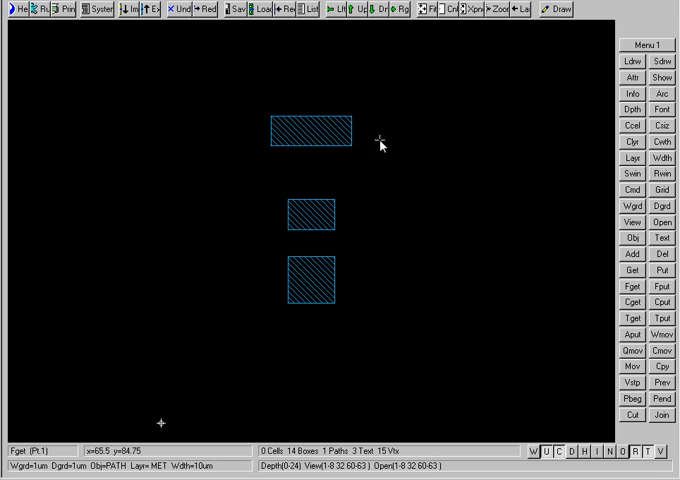
mouse_move(440, 144)
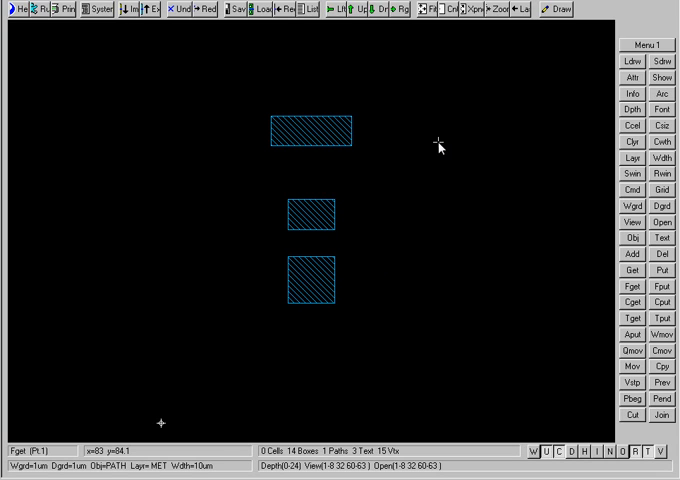
mouse_move(290, 136)
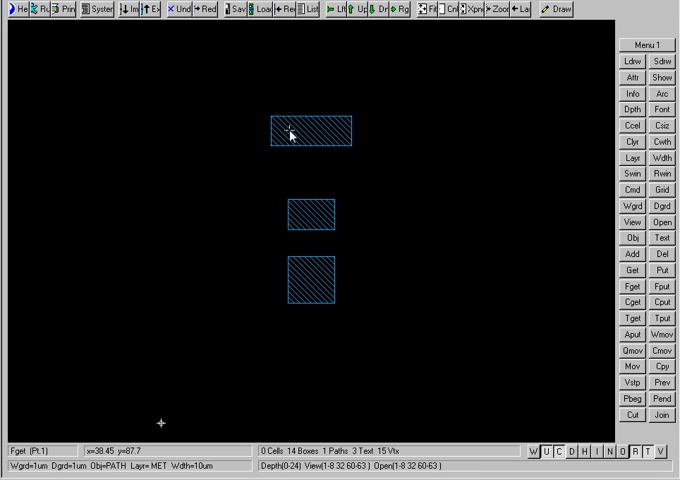
mouse_move(376, 132)
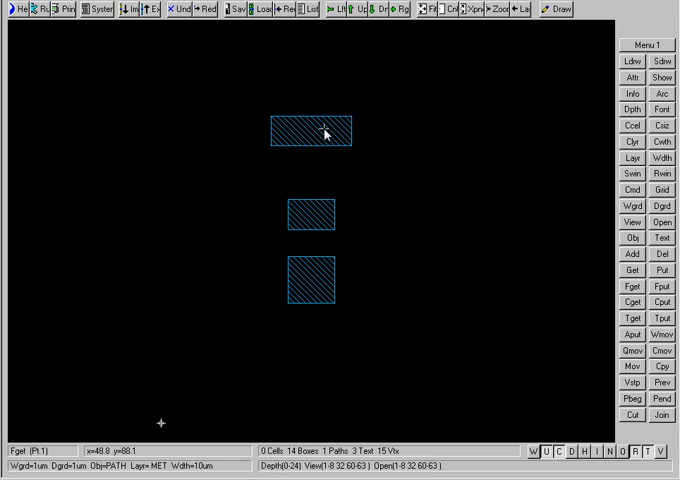
mouse_move(328, 132)
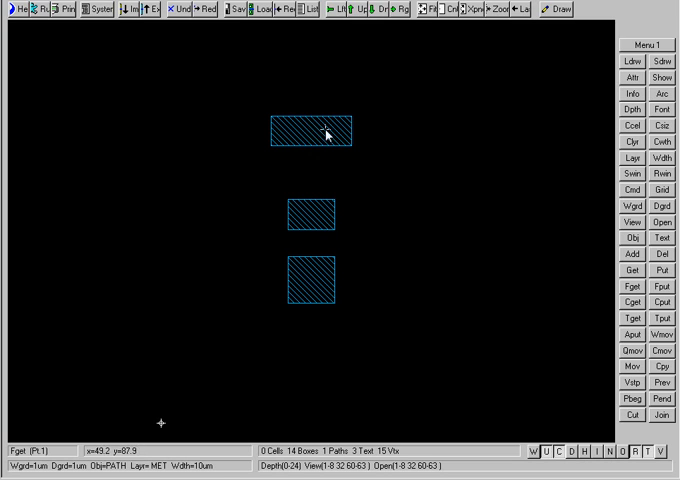
mouse_move(316, 132)
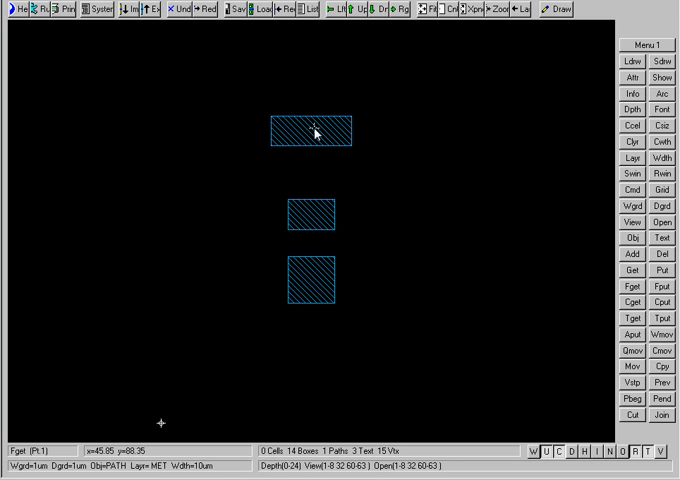
mouse_move(448, 128)
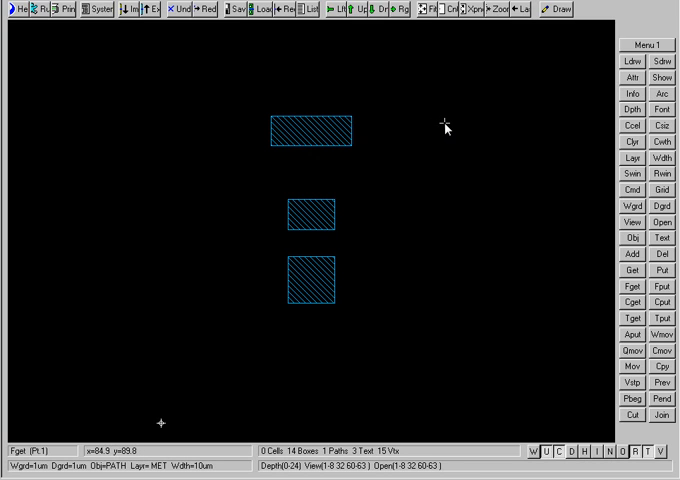
mouse_move(448, 128)
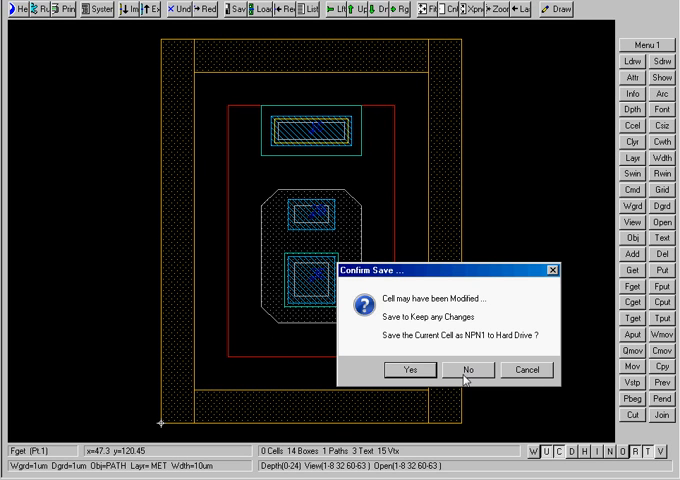
- Decline saving the modified NPN1 cell and reopen the NPN cell from the Cell Collection
left_click(466, 370)
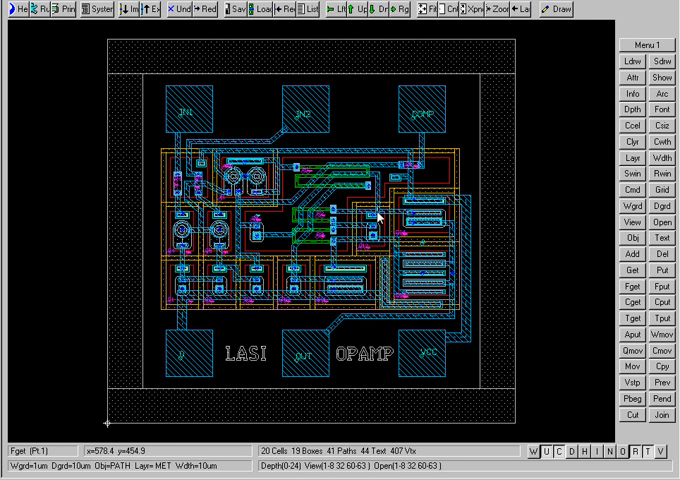
mouse_move(304, 112)
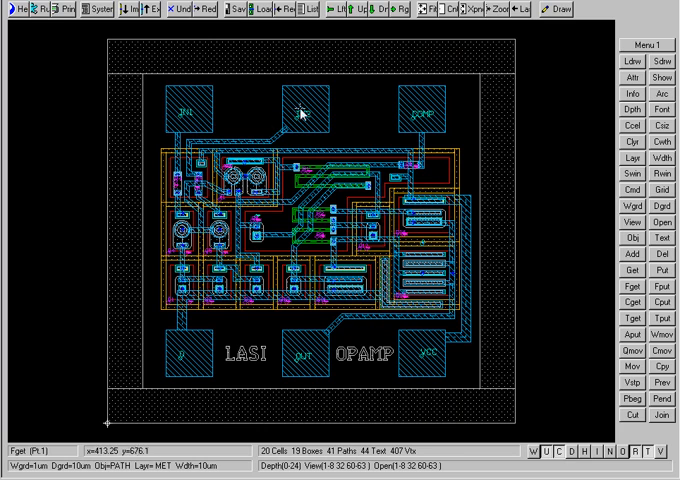
mouse_move(310, 352)
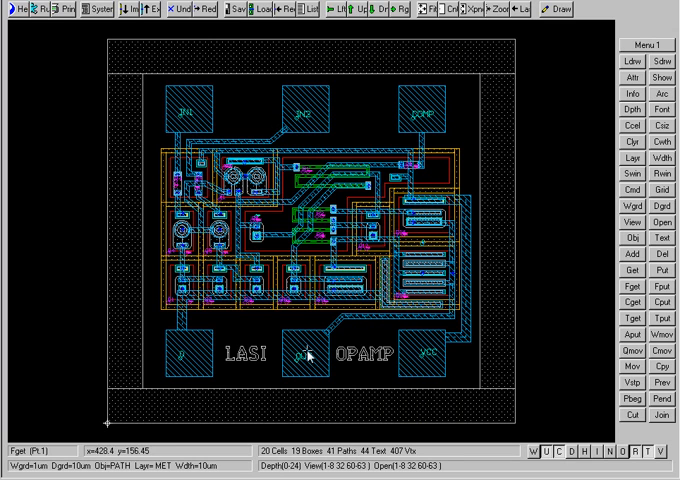
mouse_move(102, 312)
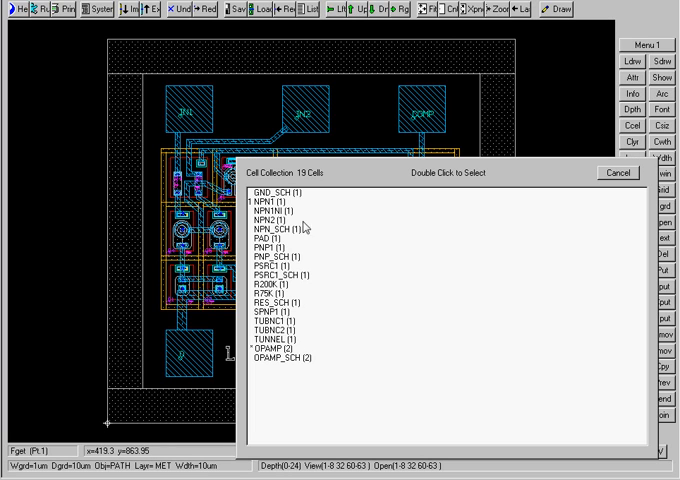
left_click(616, 172)
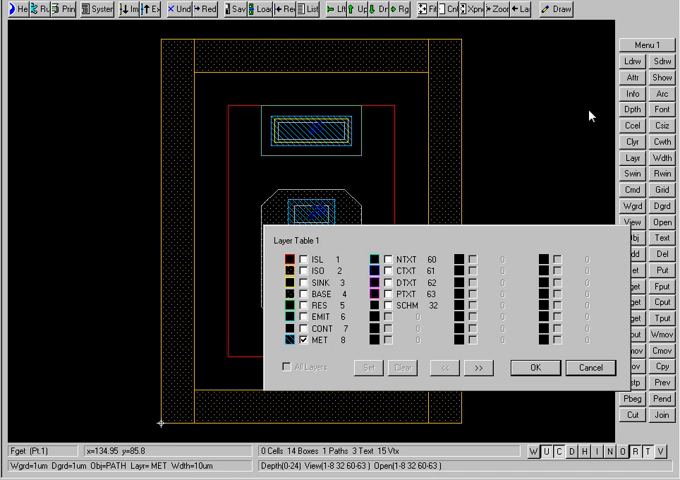
- Apply the Layer Table with only MET checked, showing the metal layer alone
left_click(536, 368)
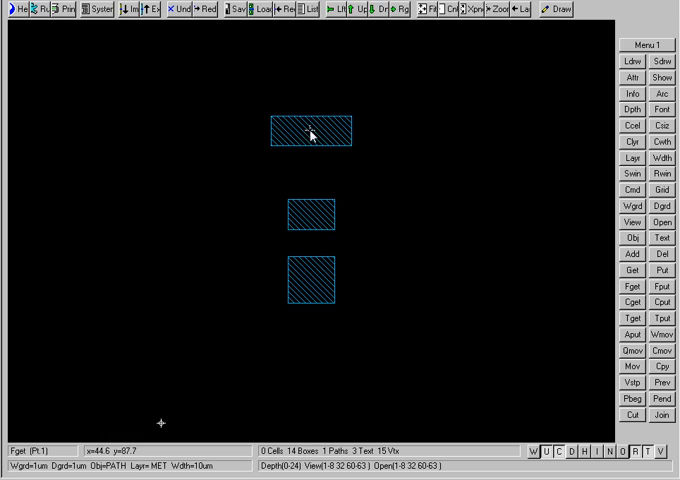
mouse_move(416, 190)
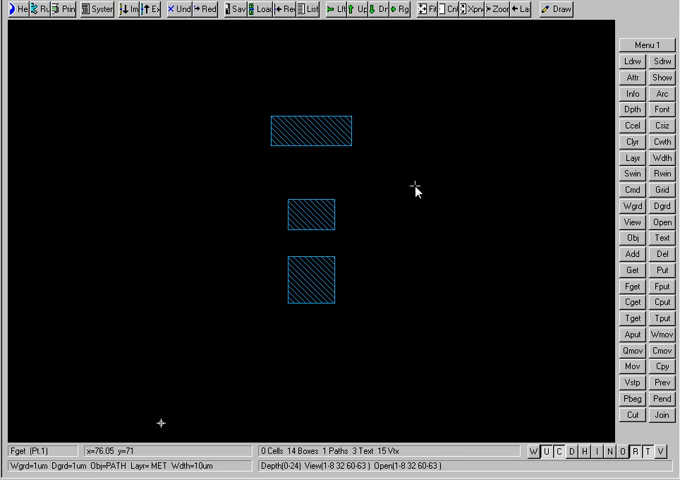
mouse_move(438, 128)
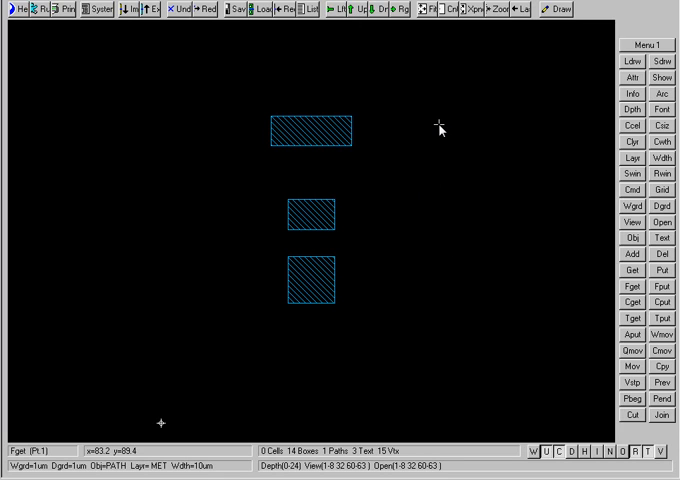
mouse_move(512, 44)
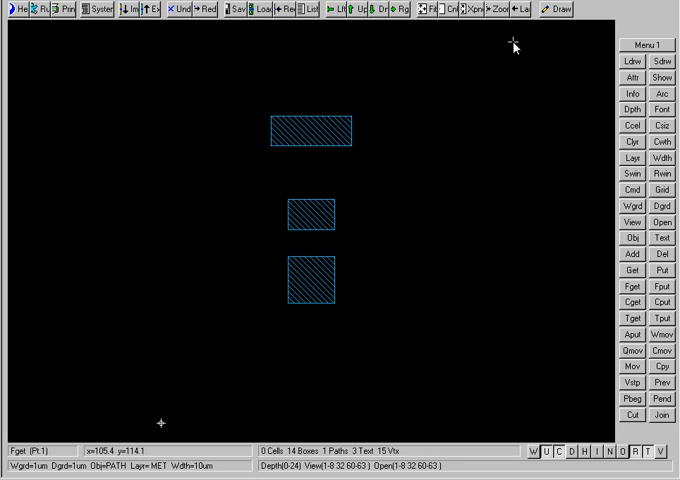
- Switch the NPN view to a different single layer drawn as three empty outlines
left_click(648, 156)
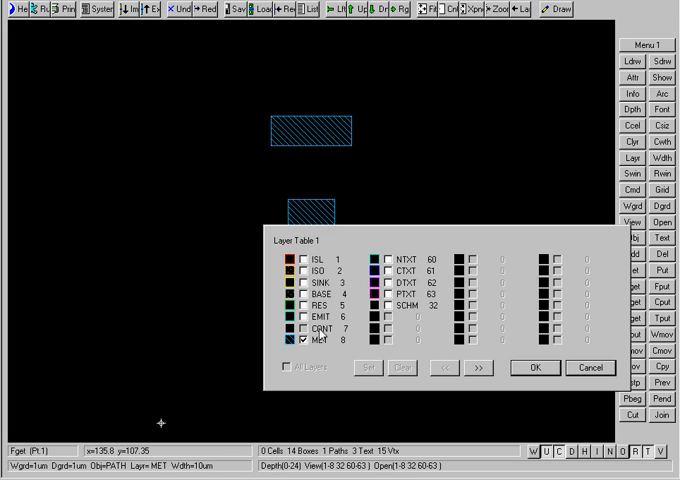
left_click(536, 368)
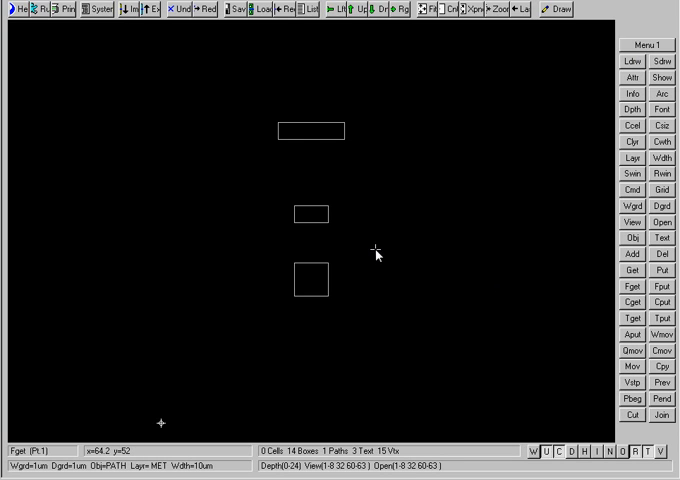
mouse_move(332, 272)
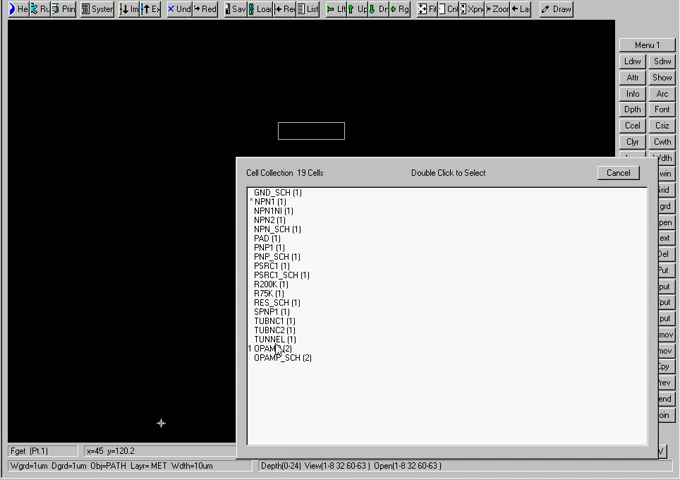
- Load the OPAMP cell, show its MET layer then another single layer, and reopen View Table
double_click(280, 348)
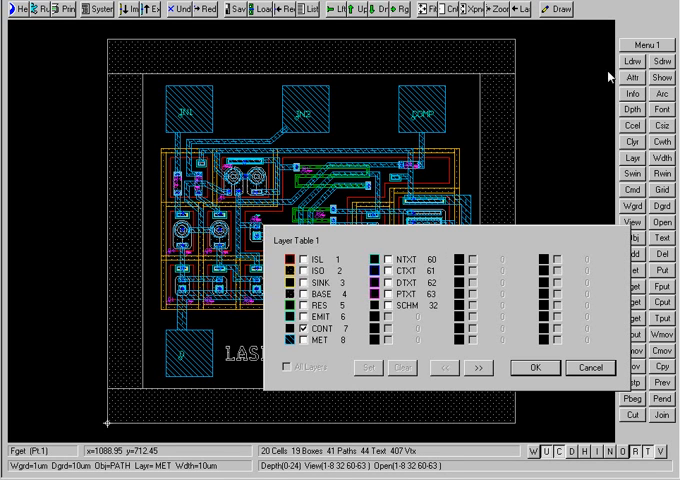
left_click(538, 368)
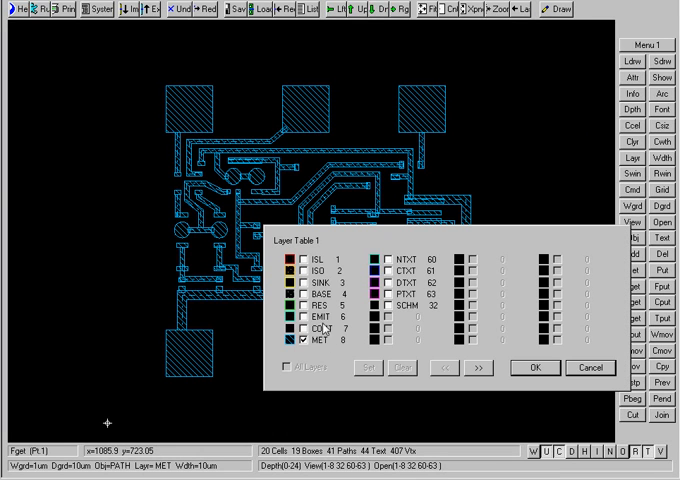
left_click(536, 368)
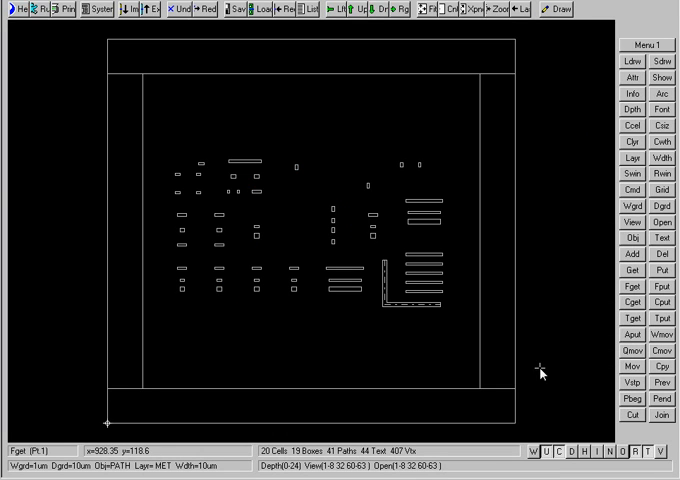
mouse_move(224, 164)
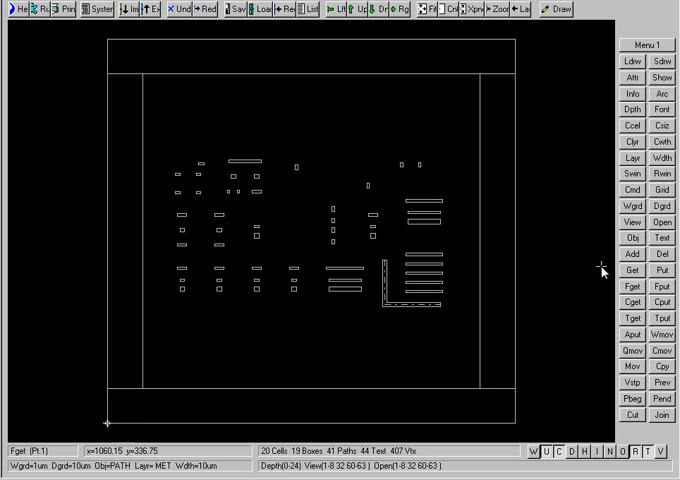
left_click(640, 220)
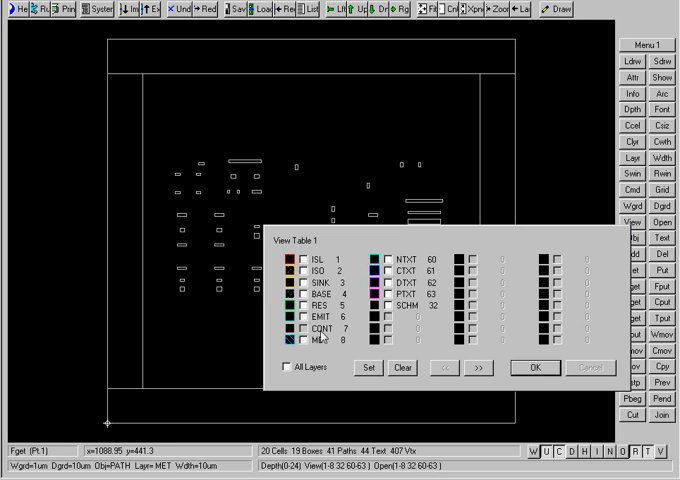
- Apply the View Table so the op-amp shows its hatched metal interconnect layer
left_click(536, 368)
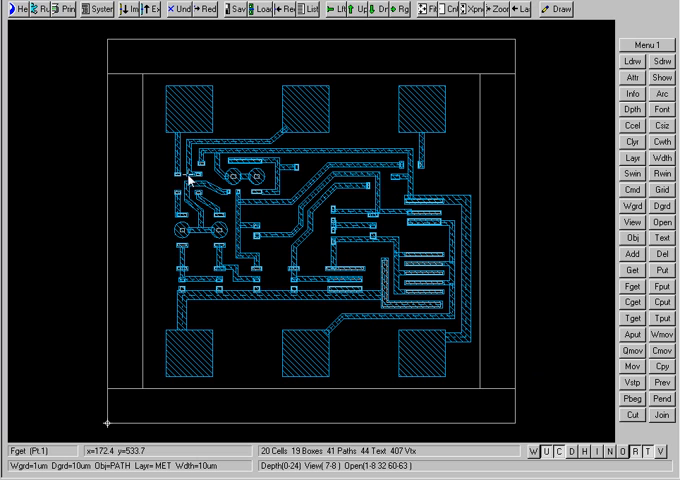
mouse_move(516, 262)
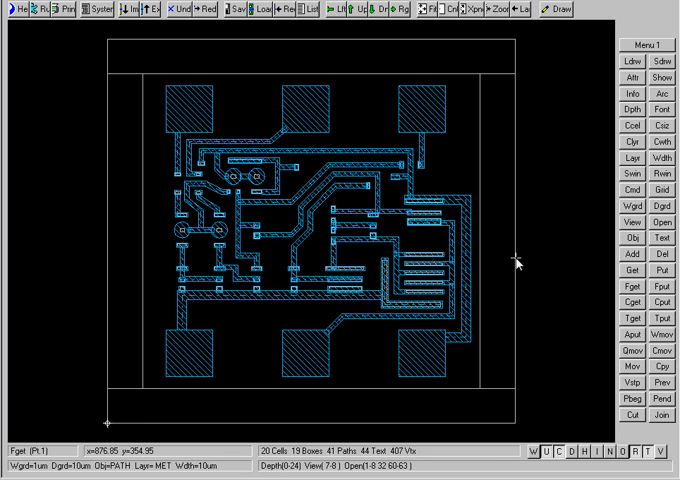
mouse_move(420, 200)
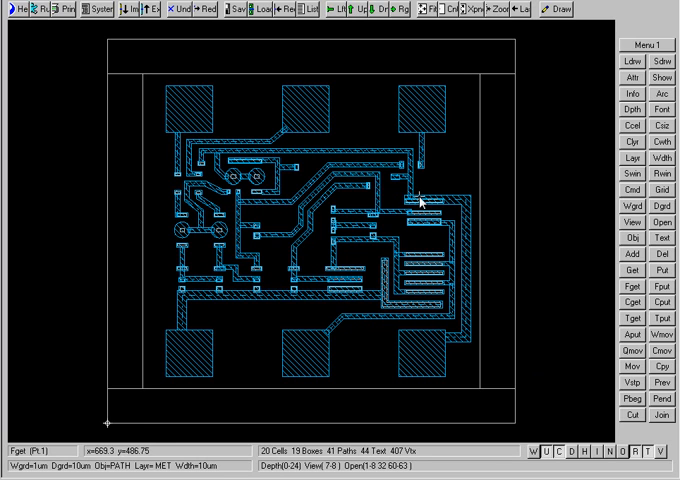
mouse_move(300, 76)
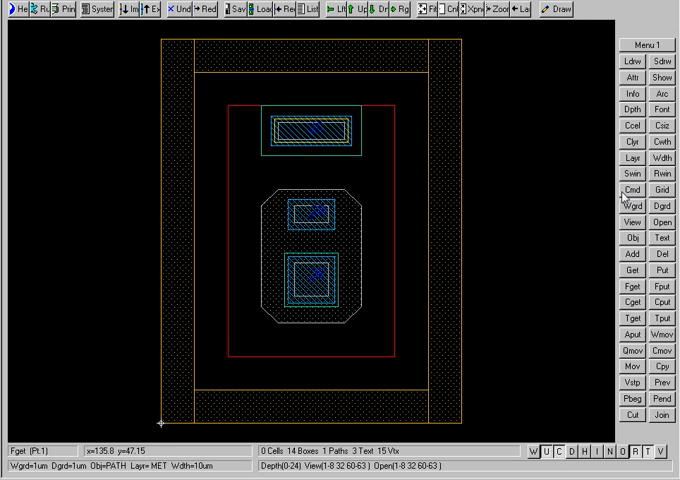
- Reduce the NPN to one layer of two outlined rectangles and reopen View Table
left_click(628, 222)
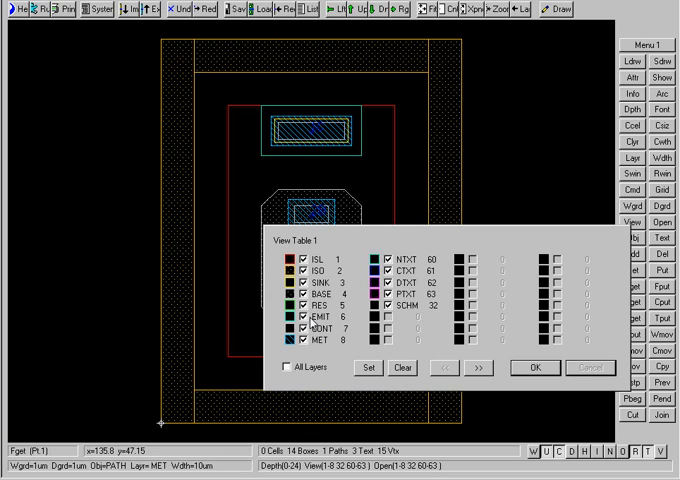
left_click(536, 368)
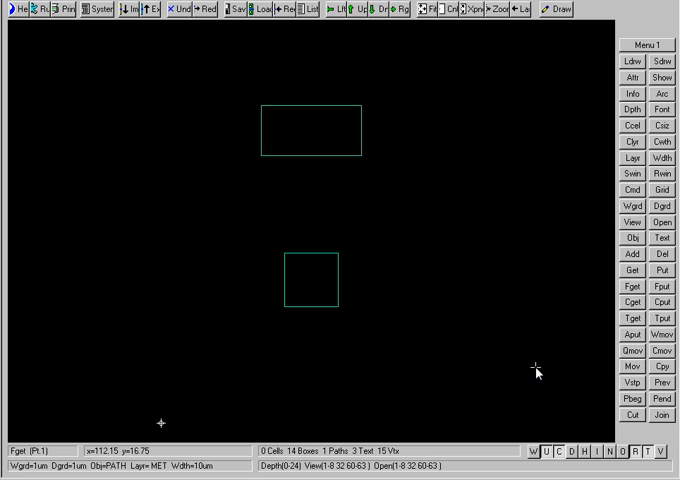
mouse_move(280, 126)
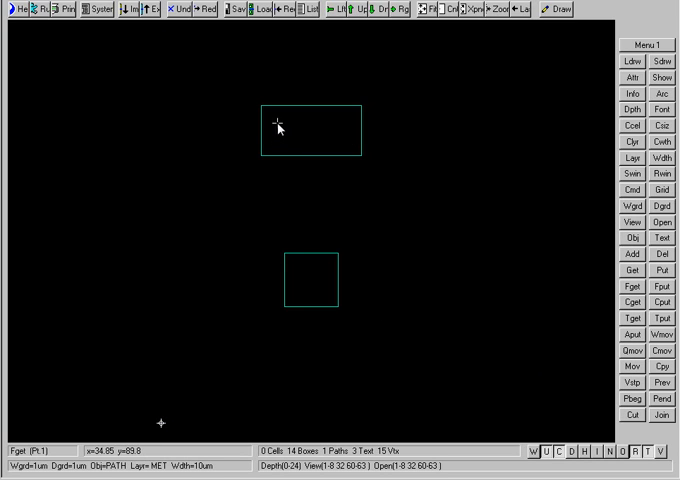
mouse_move(272, 112)
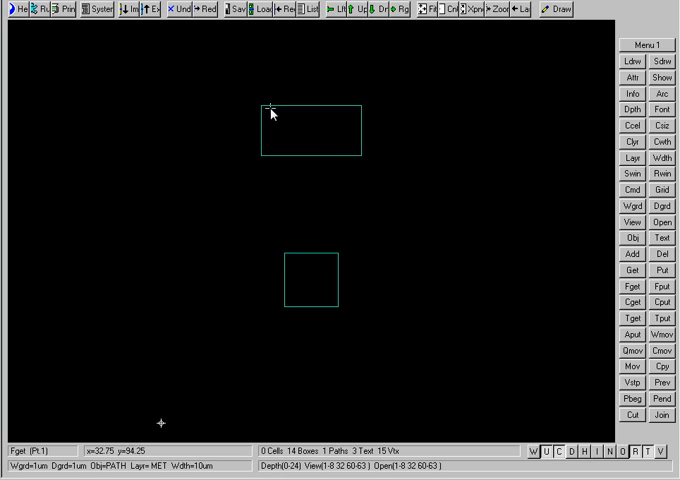
mouse_move(364, 130)
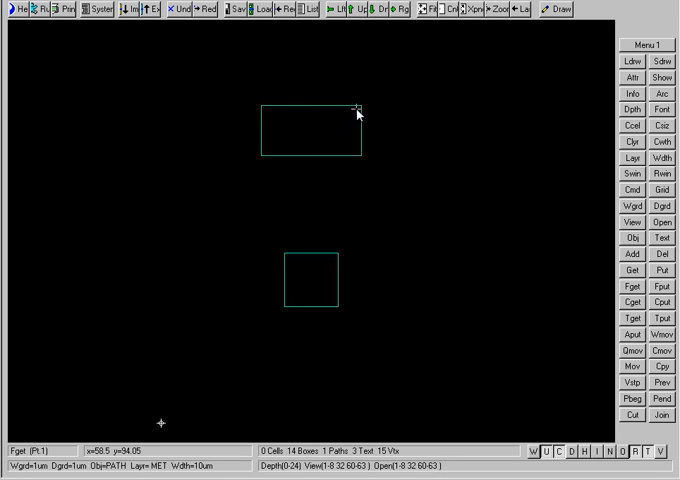
mouse_move(304, 138)
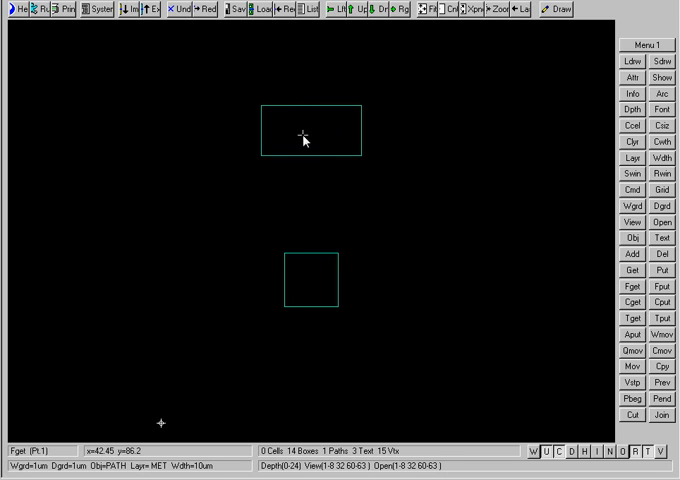
mouse_move(448, 142)
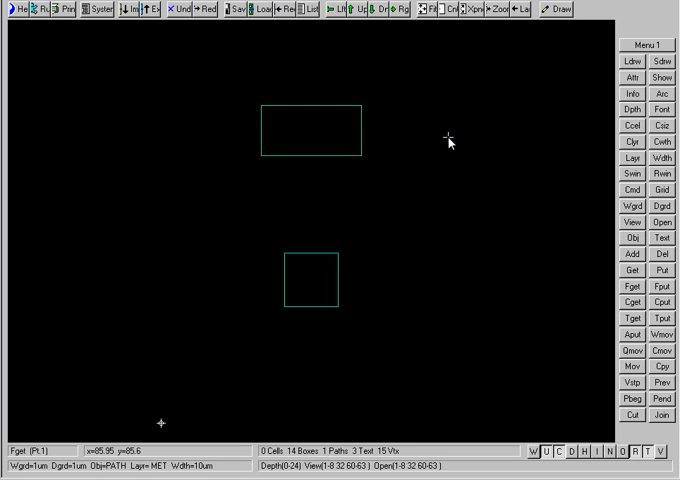
left_click(632, 220)
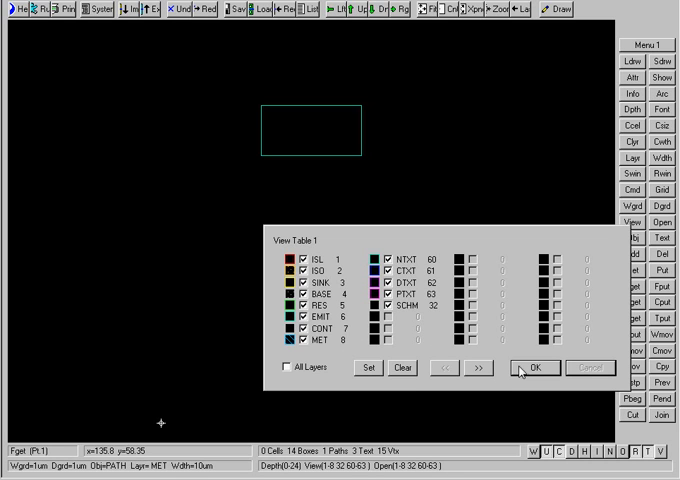
- Confirm the layer choice, load the op-amp cell and show only its green layer
left_click(536, 368)
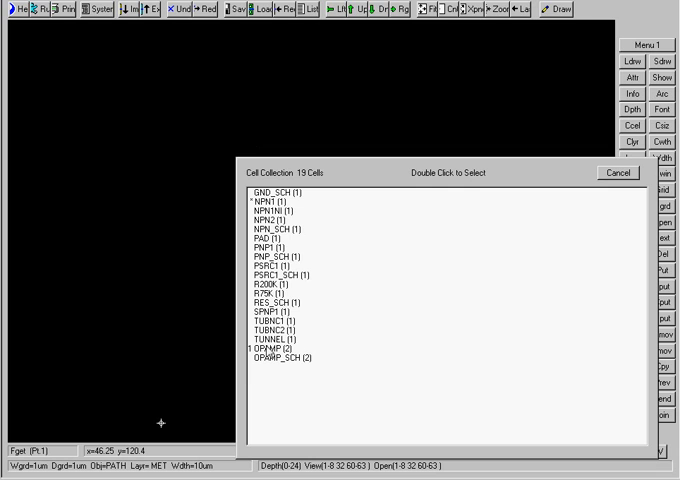
double_click(284, 344)
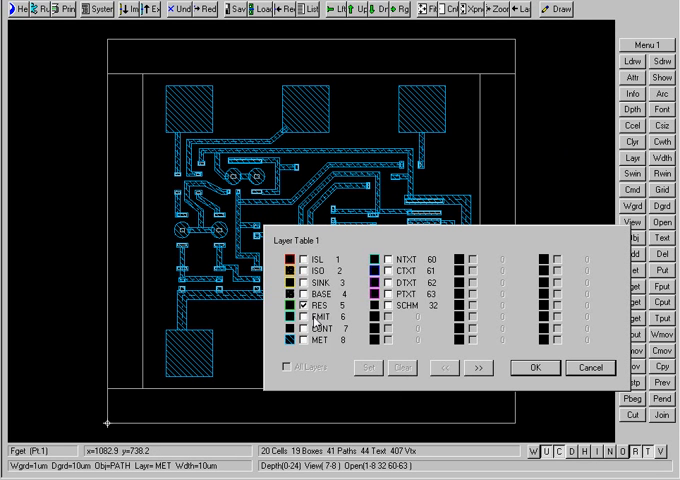
left_click(536, 368)
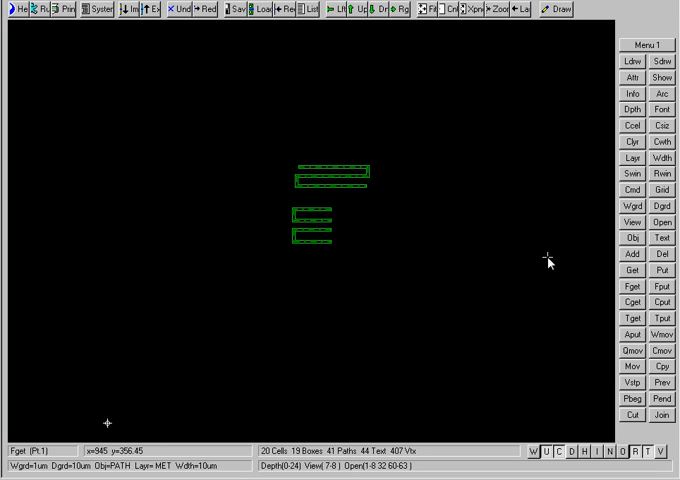
mouse_move(320, 248)
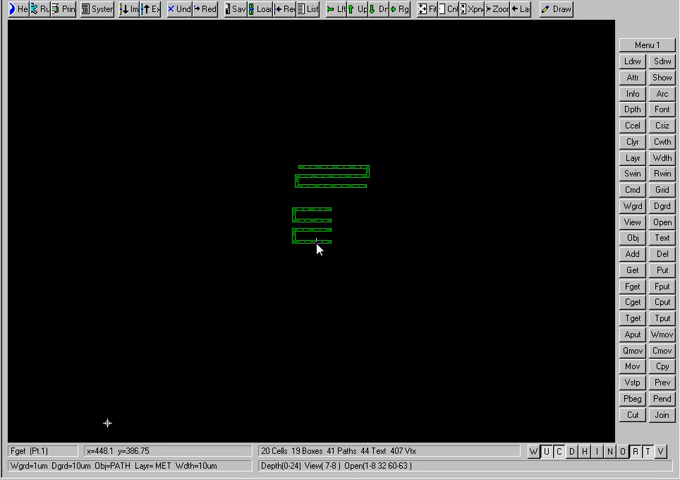
mouse_move(368, 198)
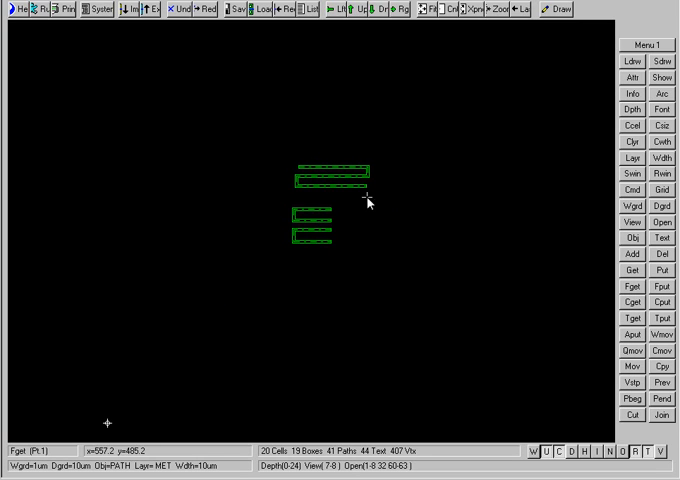
mouse_move(362, 244)
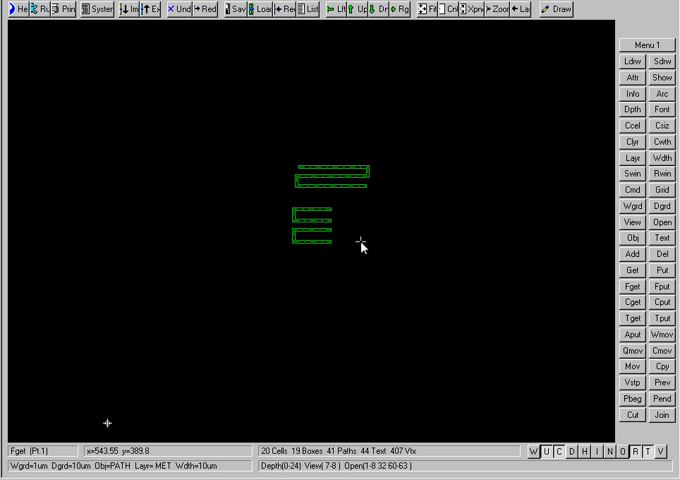
mouse_move(312, 46)
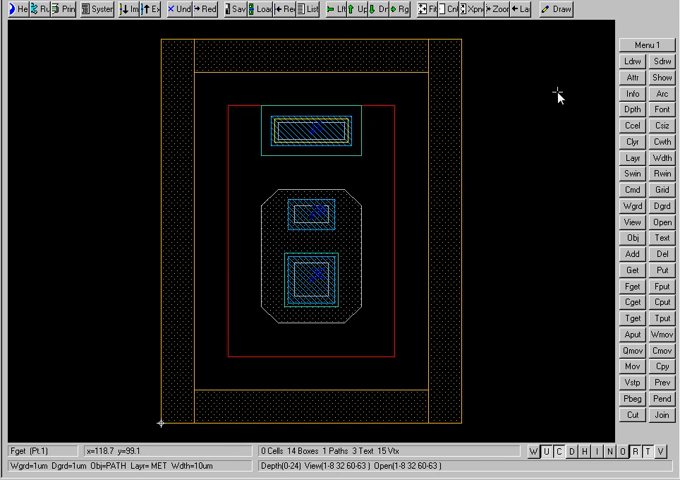
- Show the NPN transistor with only its dotted octagonal layer visible
left_click(636, 156)
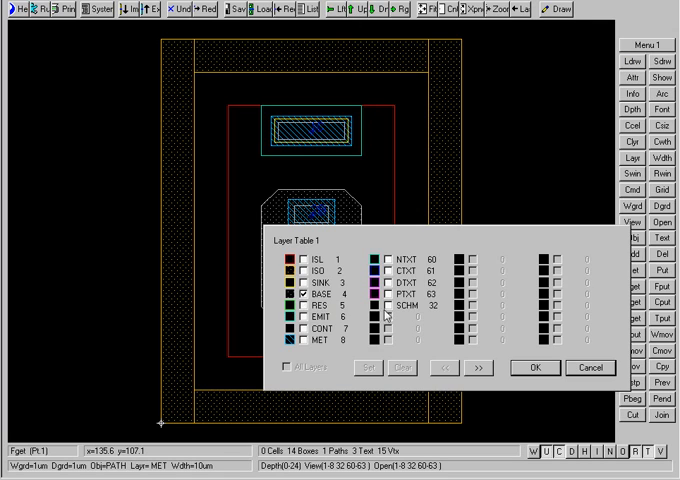
left_click(536, 368)
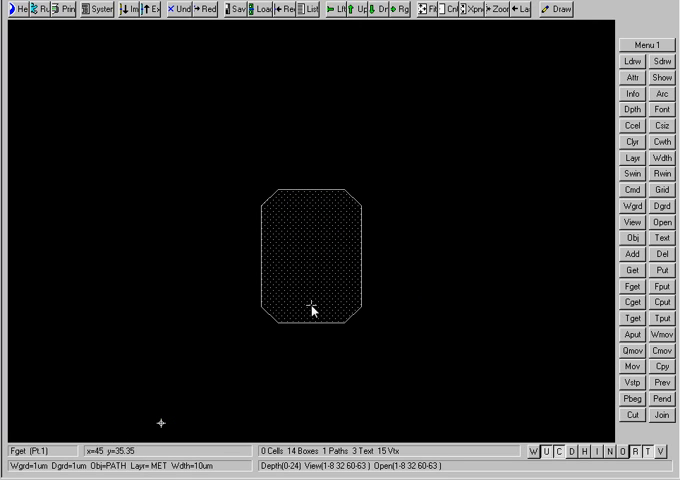
mouse_move(516, 224)
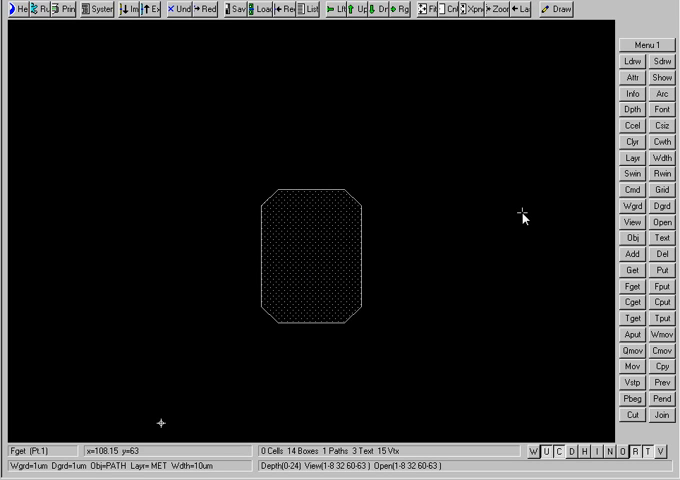
mouse_move(528, 220)
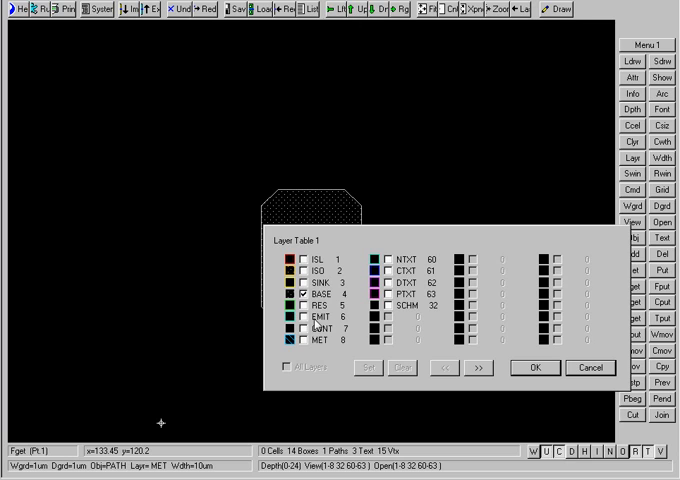
mouse_move(312, 322)
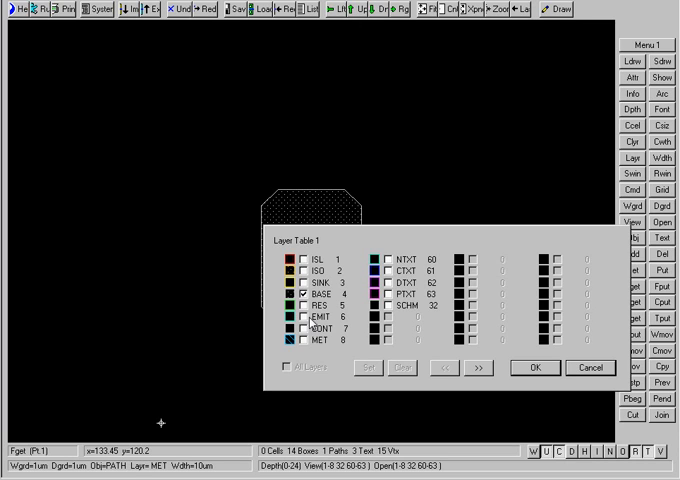
- Show only the EMIT layer of the NPN transistor, the dotted octagon
left_click(304, 314)
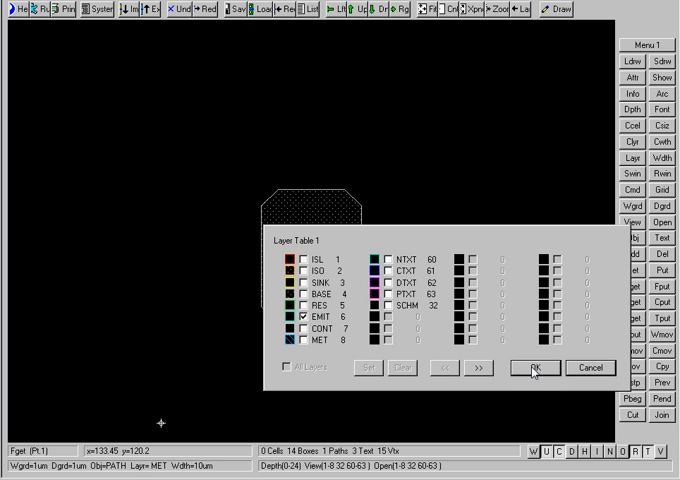
left_click(532, 368)
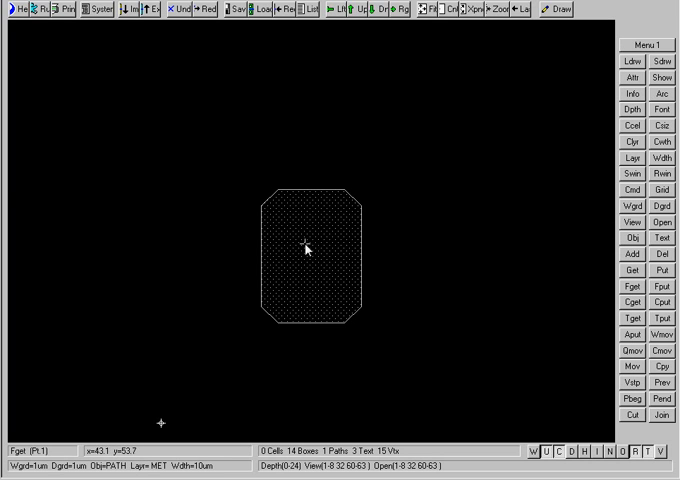
mouse_move(322, 260)
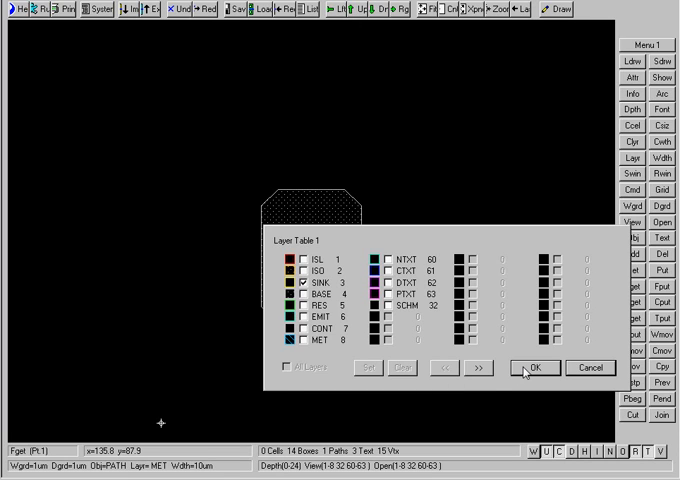
- Show only the SINK layer of the NPN transistor, a small outlined rectangle
left_click(536, 368)
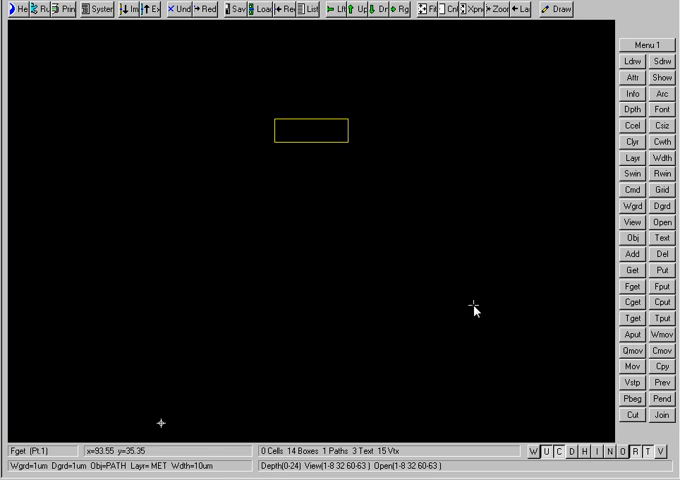
mouse_move(444, 284)
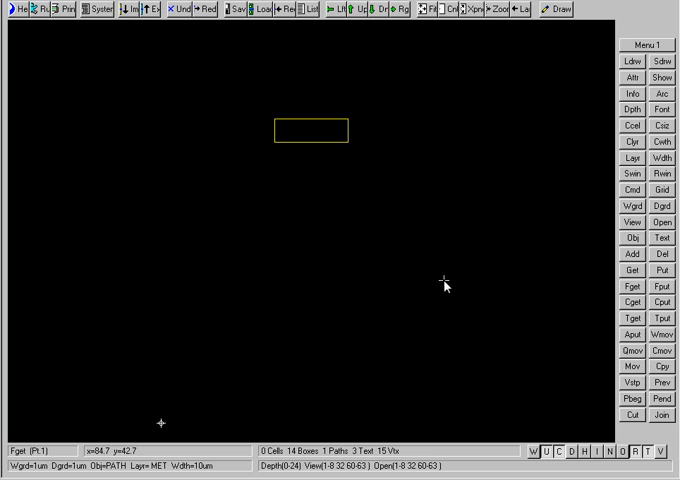
mouse_move(324, 138)
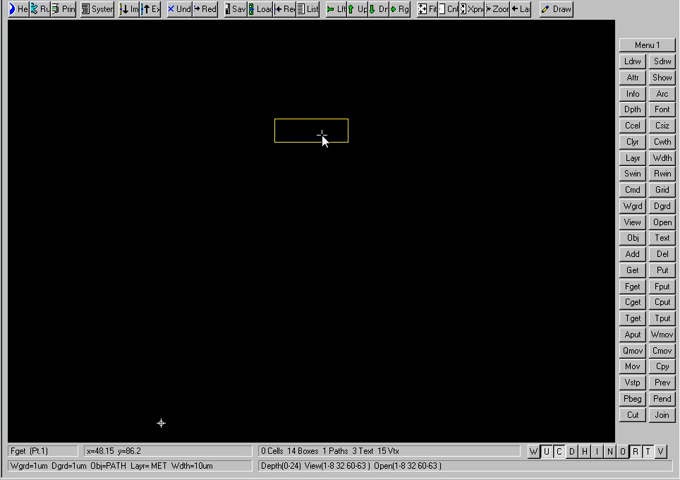
mouse_move(240, 44)
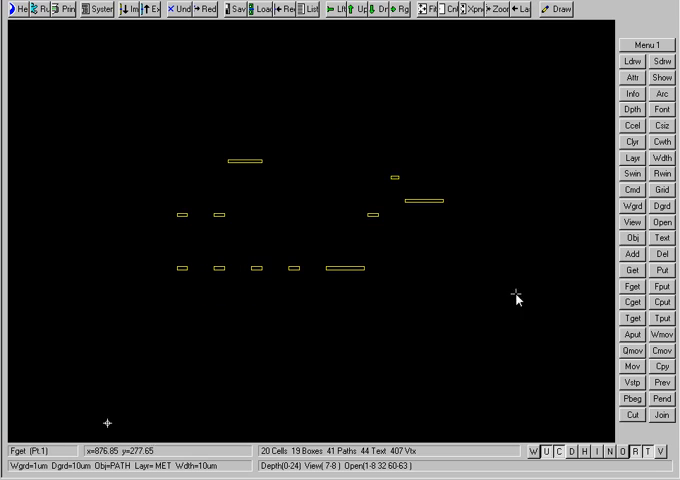
mouse_move(320, 130)
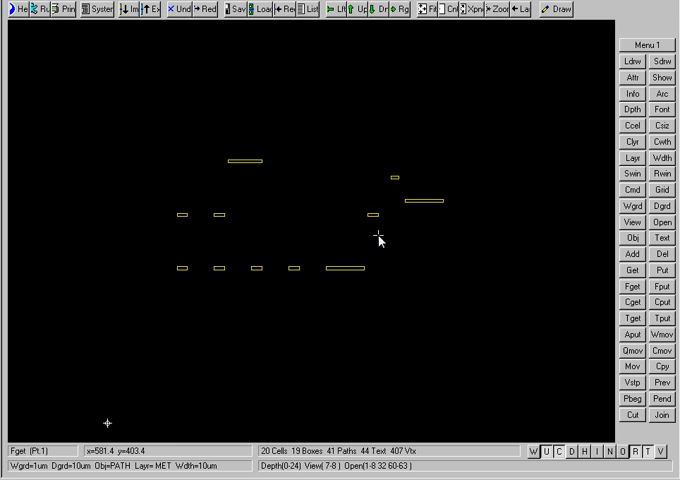
mouse_move(380, 238)
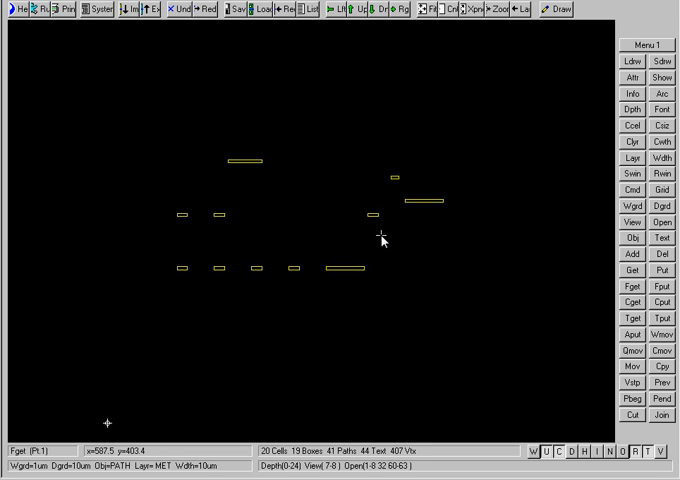
mouse_move(632, 62)
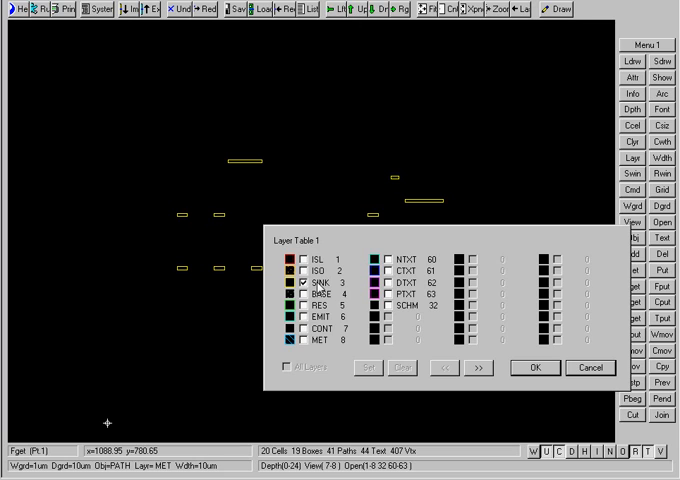
mouse_move(324, 292)
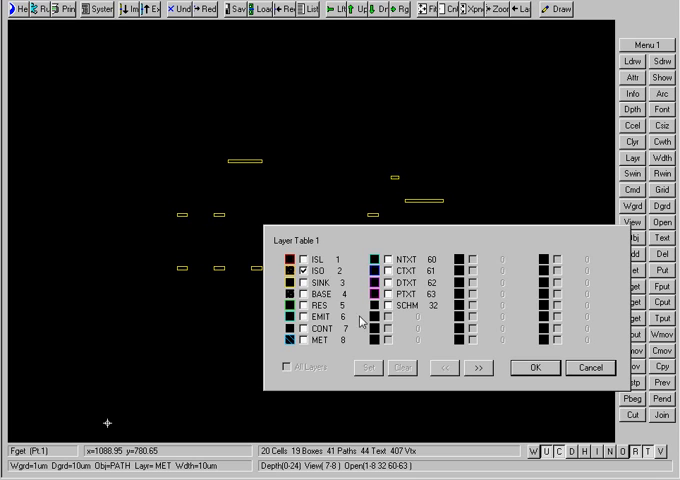
- Show only the ISO layer of the op-amp layout, the grid of dotted rectangles
left_click(536, 368)
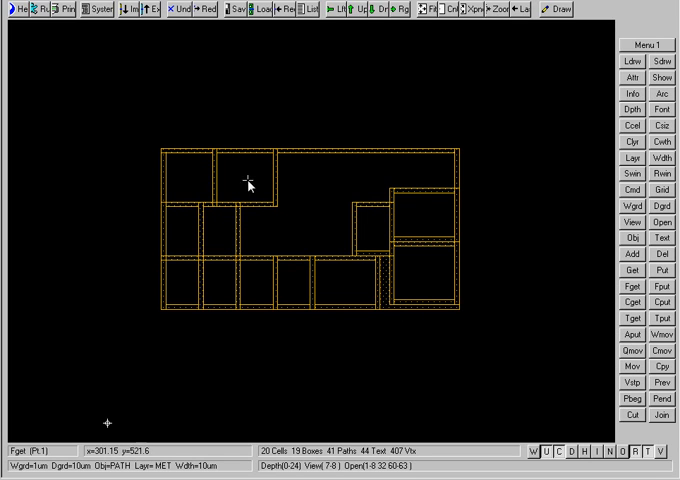
mouse_move(410, 142)
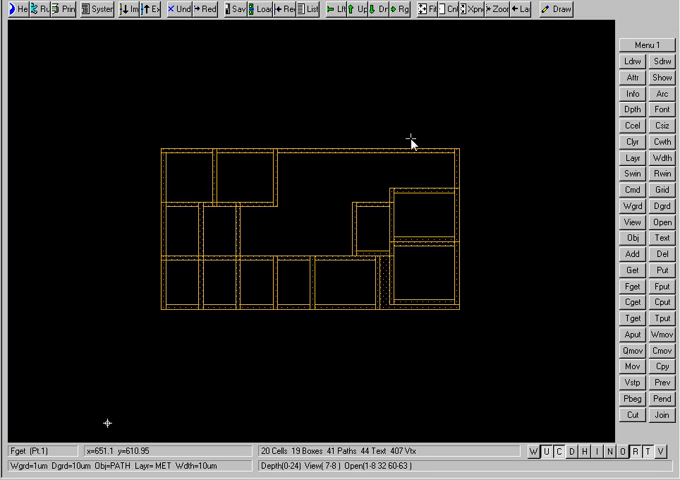
mouse_move(340, 256)
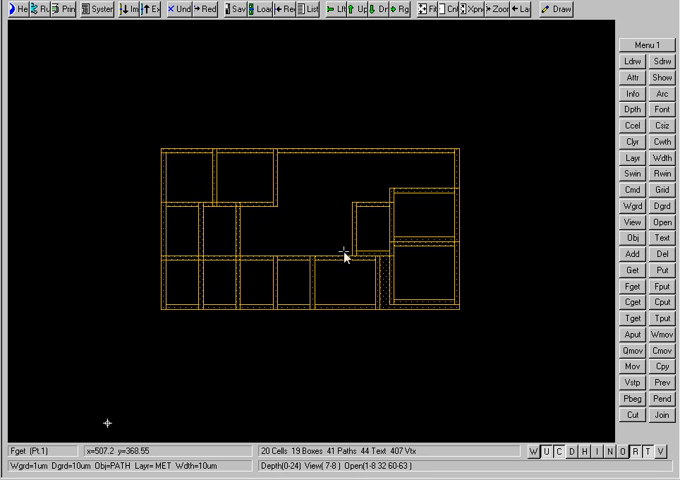
mouse_move(468, 156)
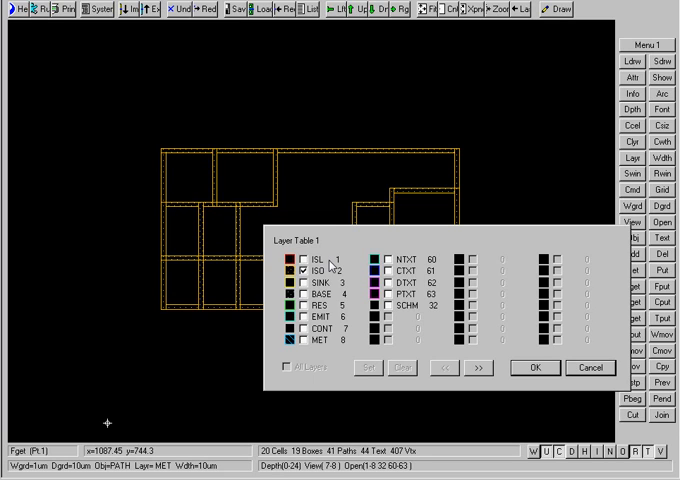
- Show only the ISL layer of the op-amp layout, the plain rectangular outlines
left_click(304, 260)
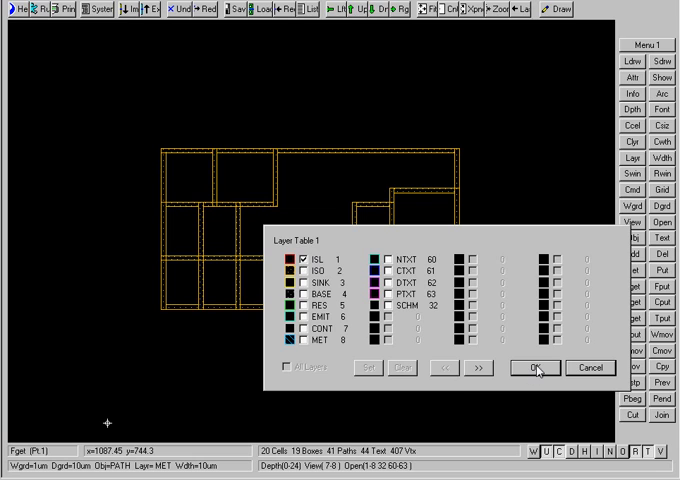
left_click(532, 368)
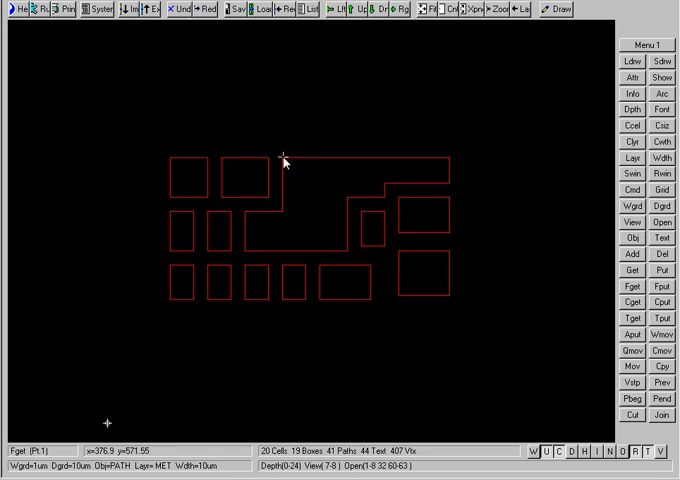
mouse_move(284, 160)
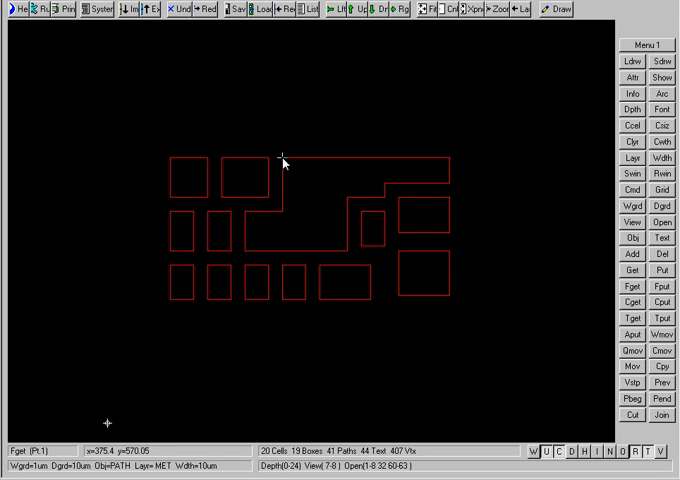
mouse_move(424, 284)
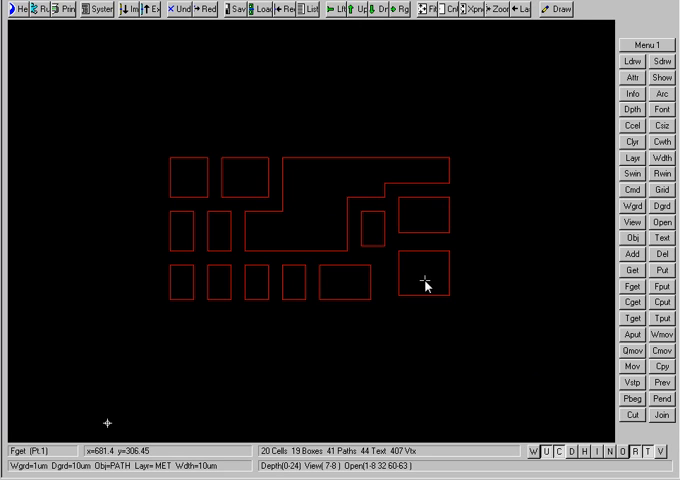
mouse_move(412, 148)
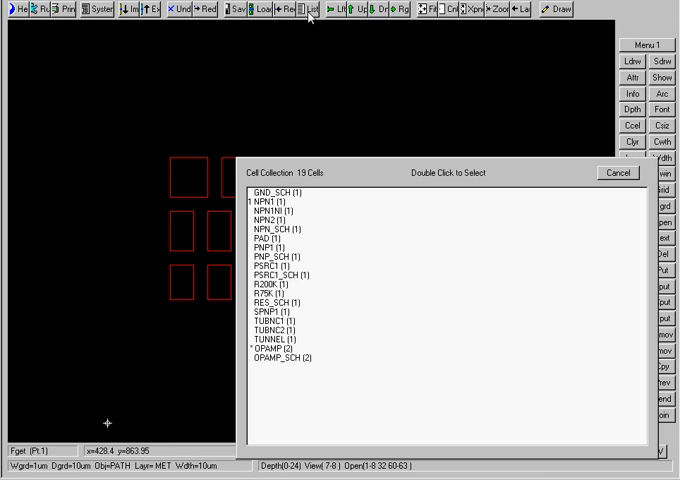
- Load the NPN transistor cell from the Cell Collection with all layers visible
left_click(616, 172)
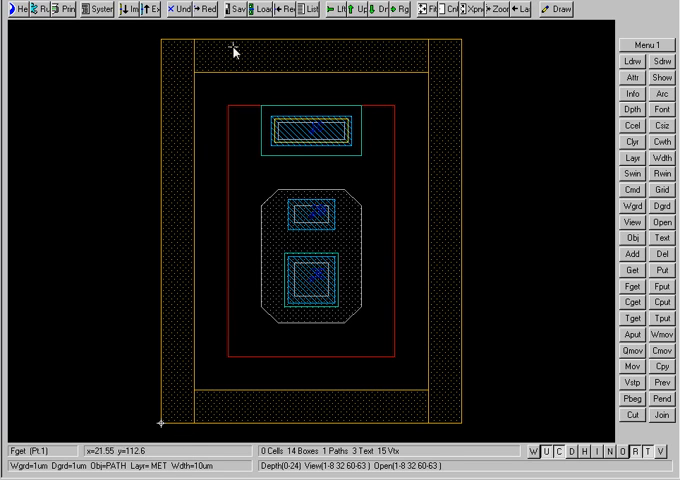
mouse_move(202, 370)
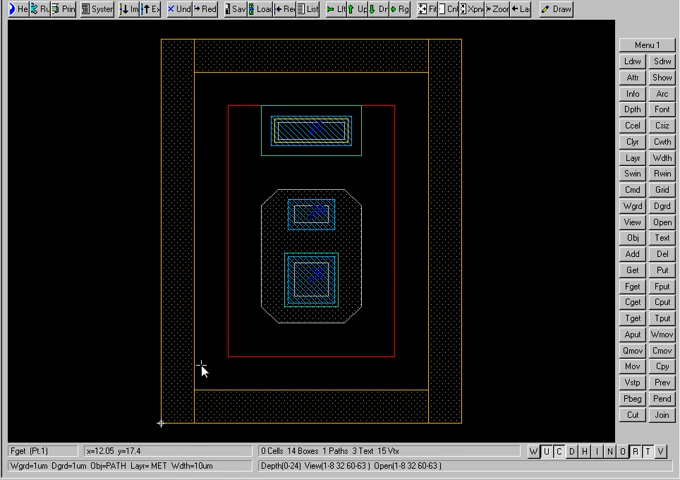
mouse_move(348, 246)
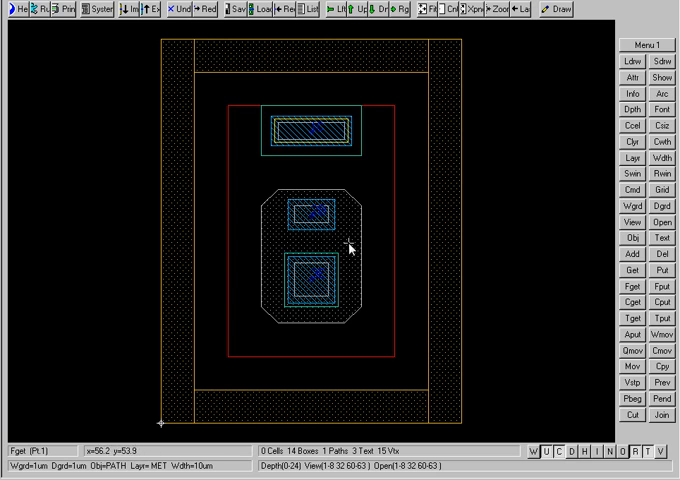
mouse_move(246, 366)
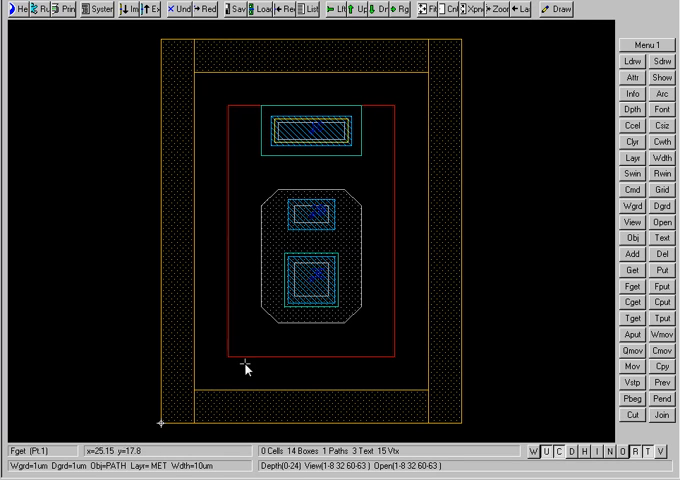
mouse_move(348, 104)
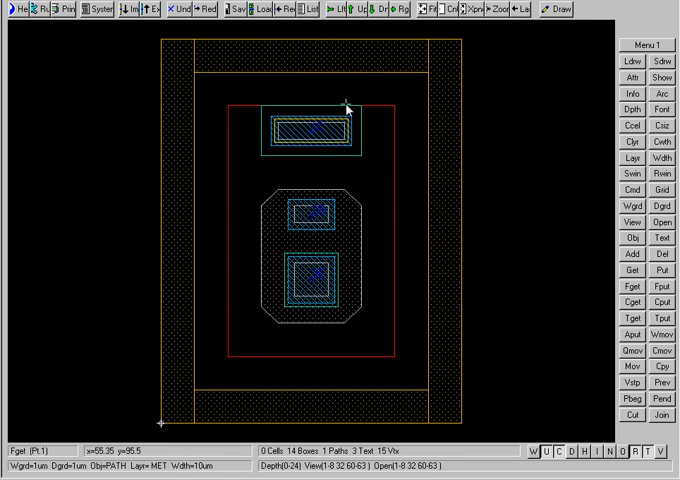
mouse_move(230, 324)
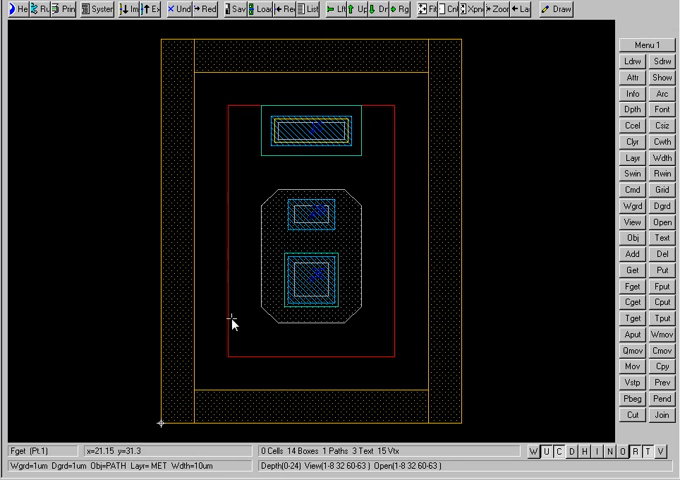
mouse_move(396, 100)
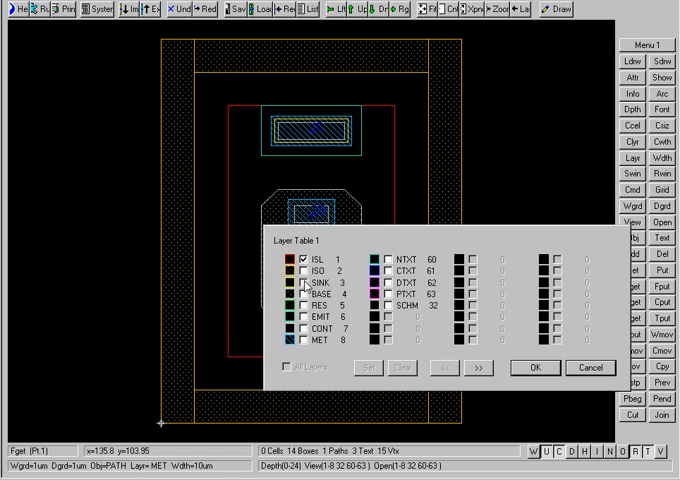
mouse_move(308, 288)
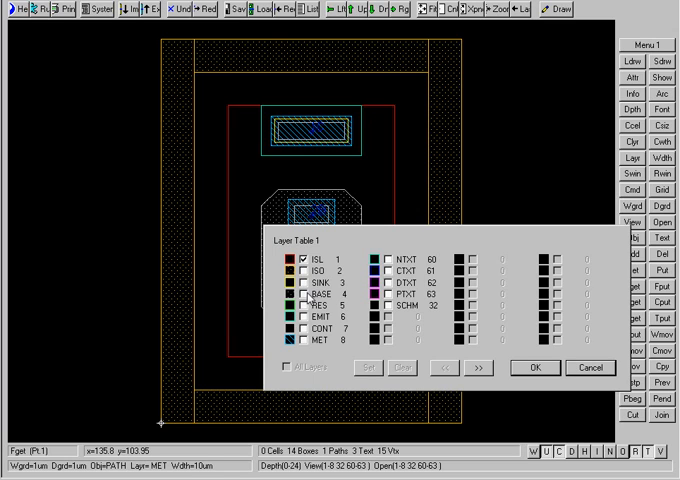
mouse_move(312, 316)
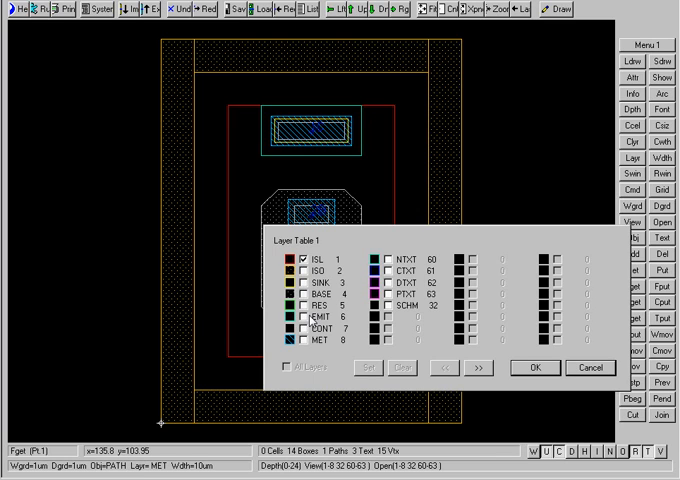
mouse_move(310, 322)
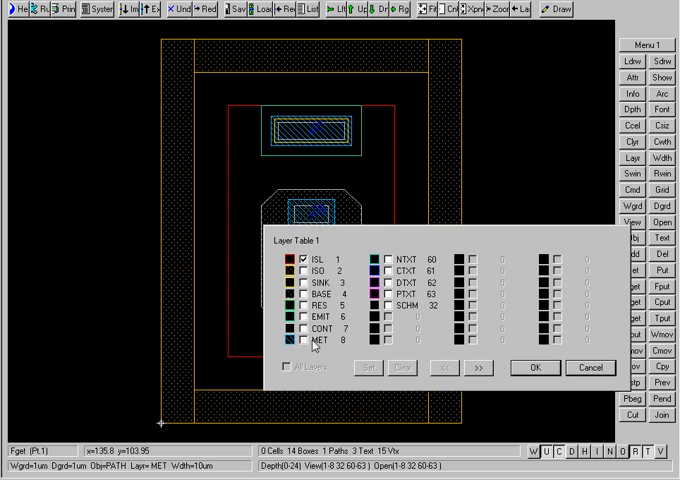
mouse_move(524, 378)
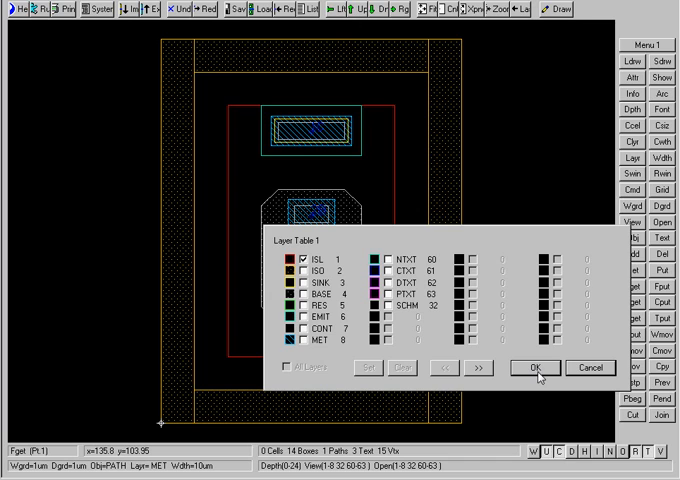
- Confirm the layer table so the NPN layout keeps every layer displayed
left_click(548, 368)
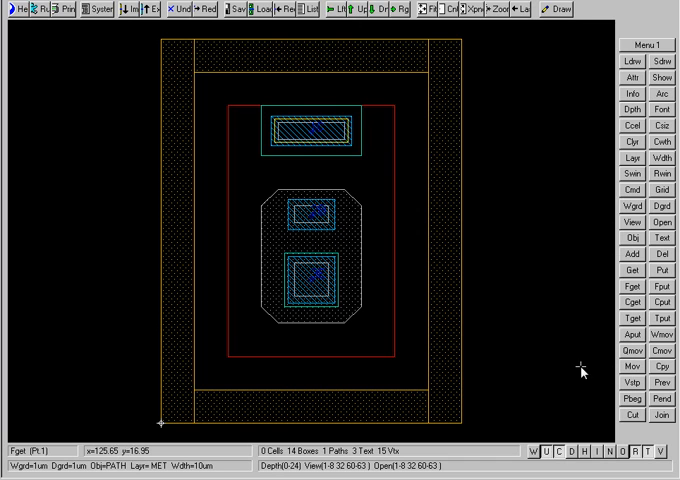
mouse_move(504, 252)
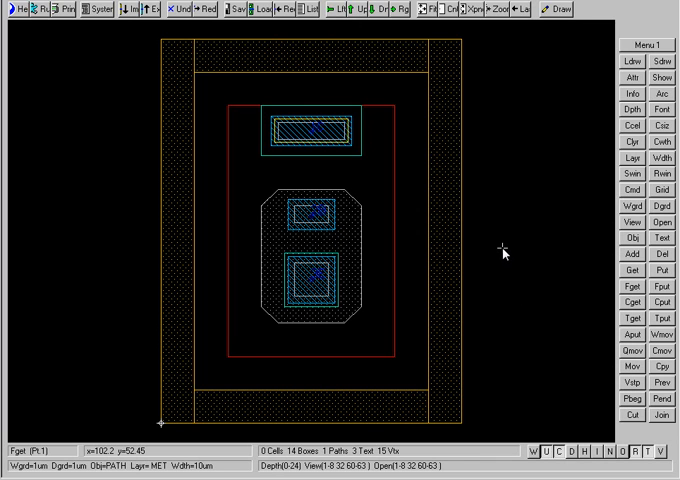